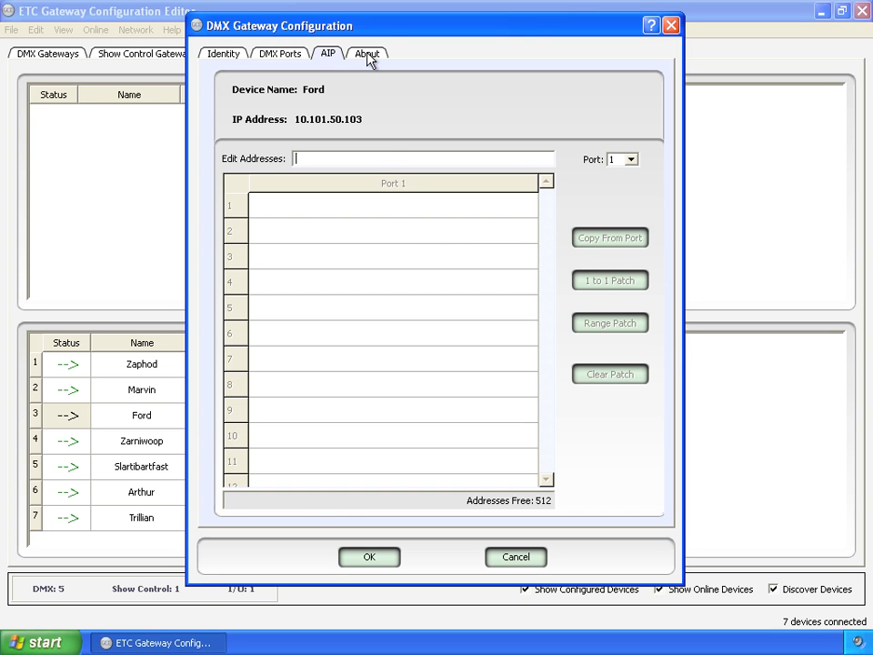
Show gateway Ford's About page with versions, model, manufacturer, port types and IDs
left_click(368, 55)
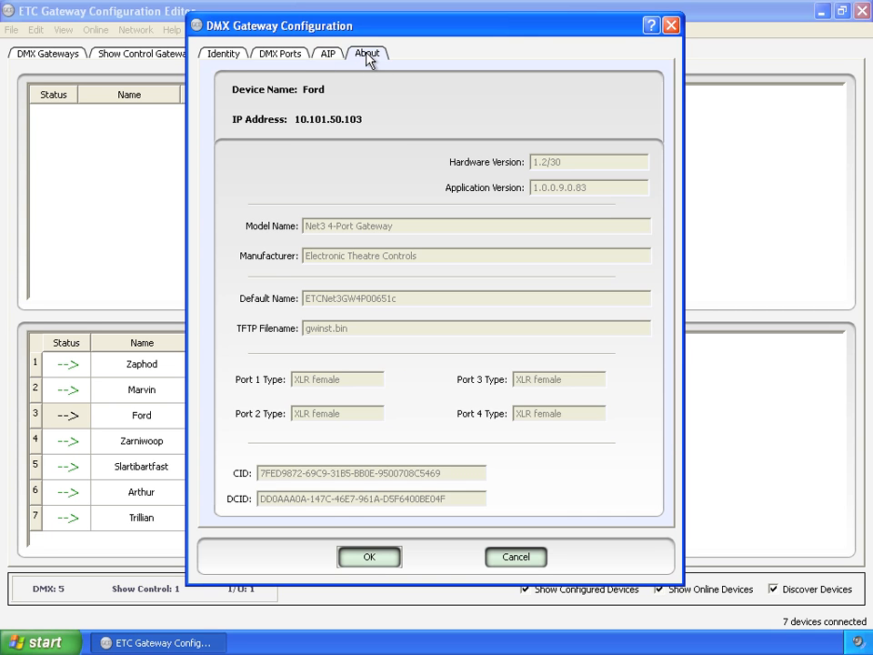
mouse_move(353, 175)
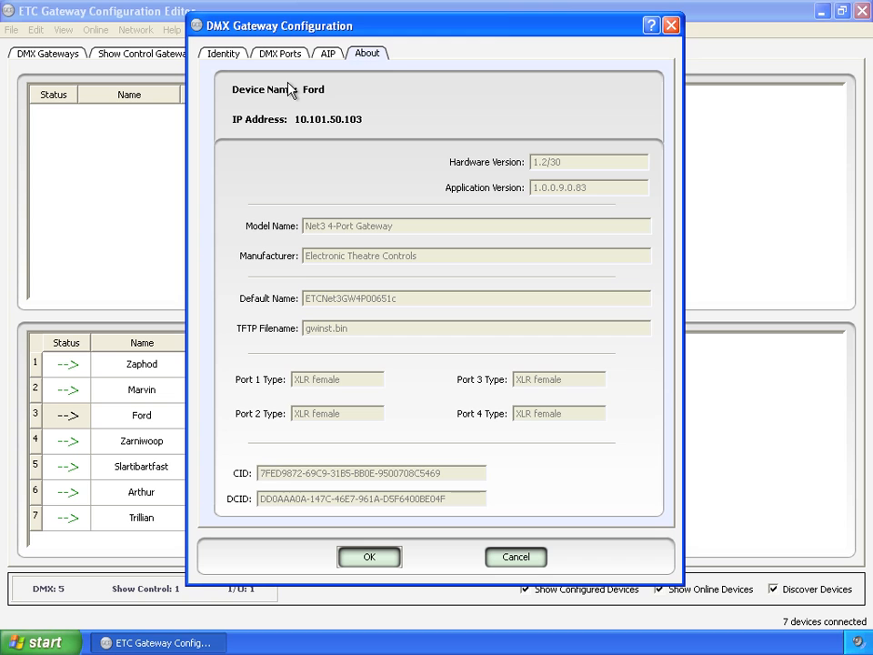
mouse_move(325, 102)
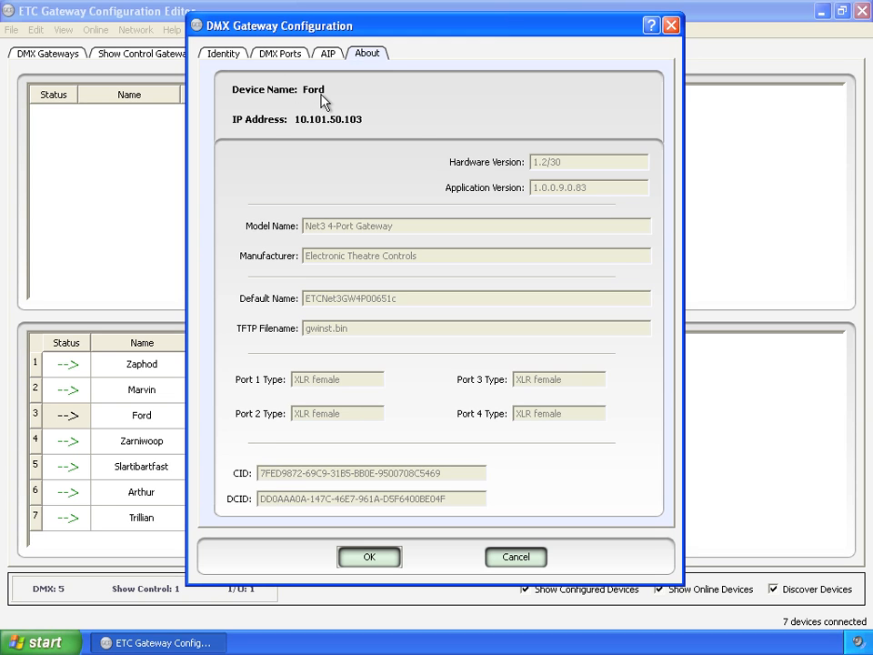
mouse_move(545, 157)
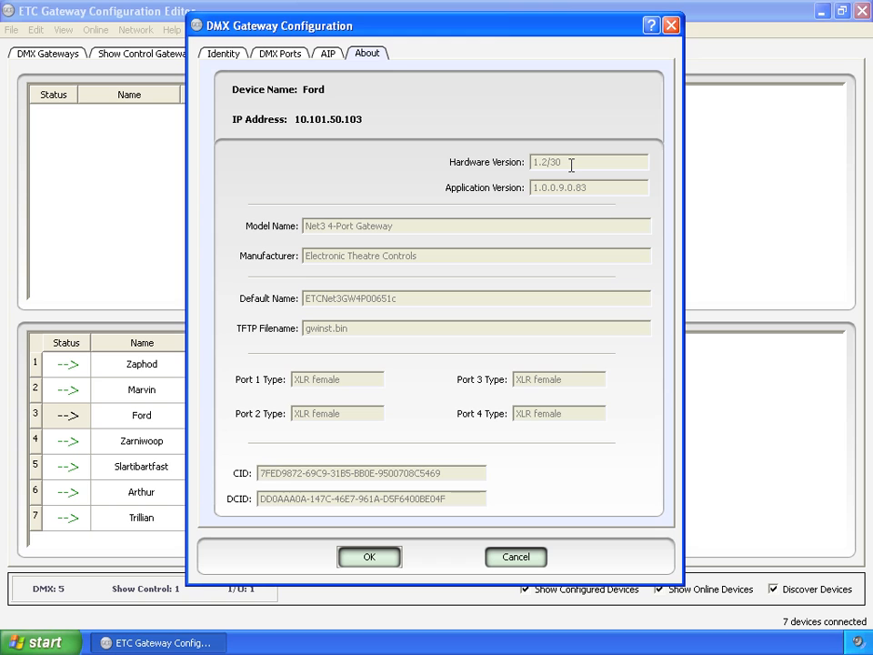
mouse_move(593, 188)
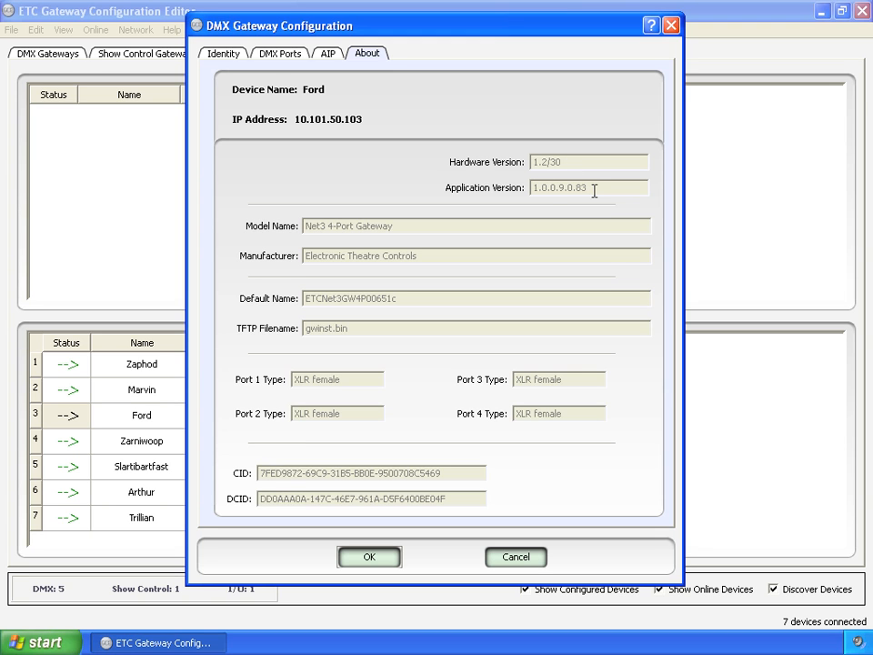
mouse_move(561, 215)
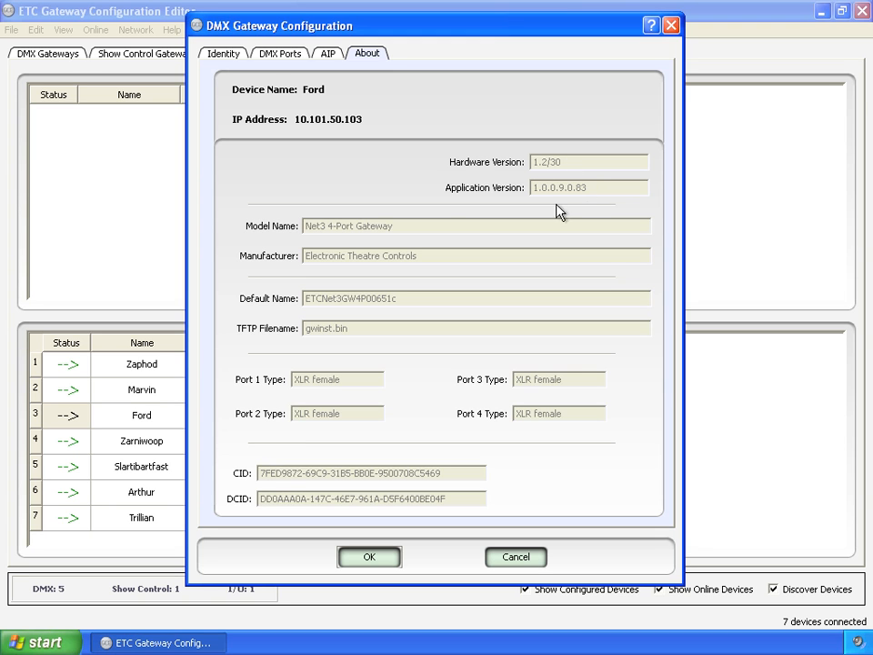
mouse_move(331, 255)
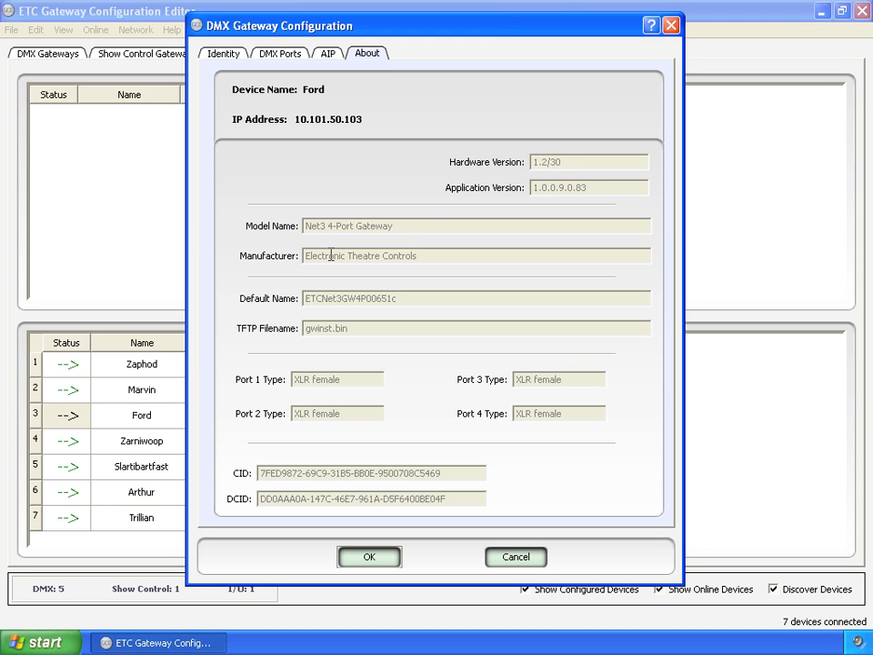
mouse_move(444, 259)
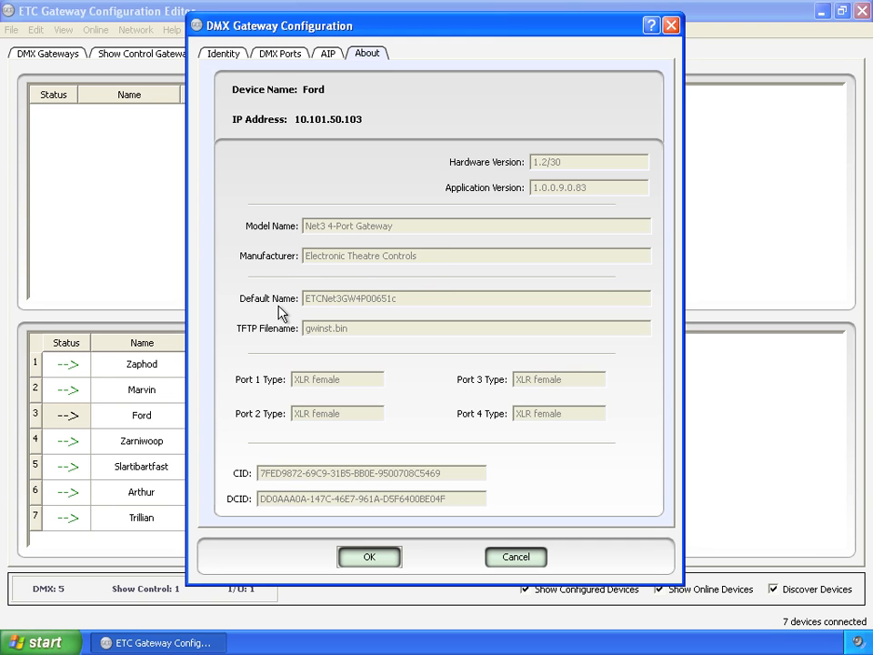
mouse_move(357, 319)
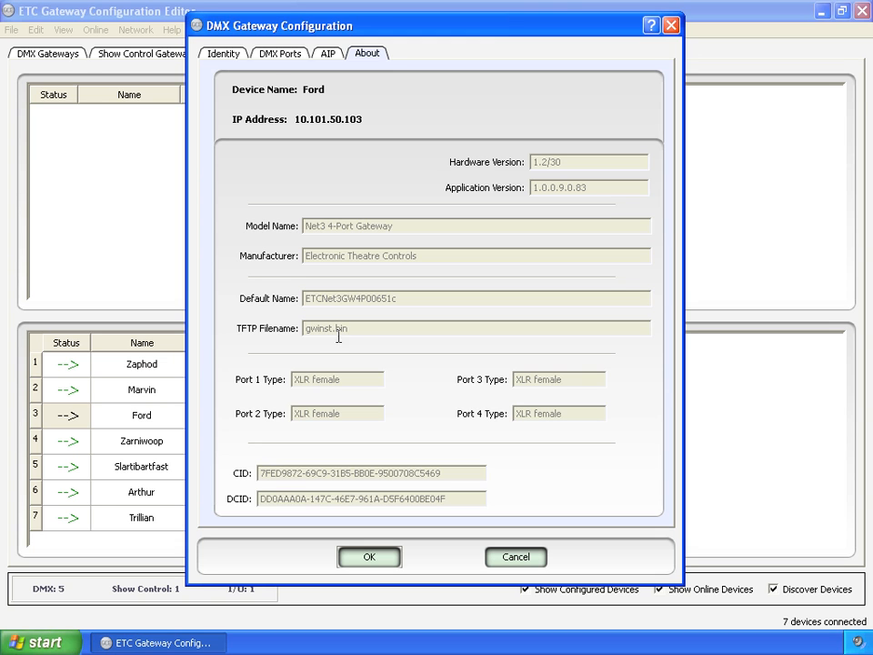
mouse_move(295, 404)
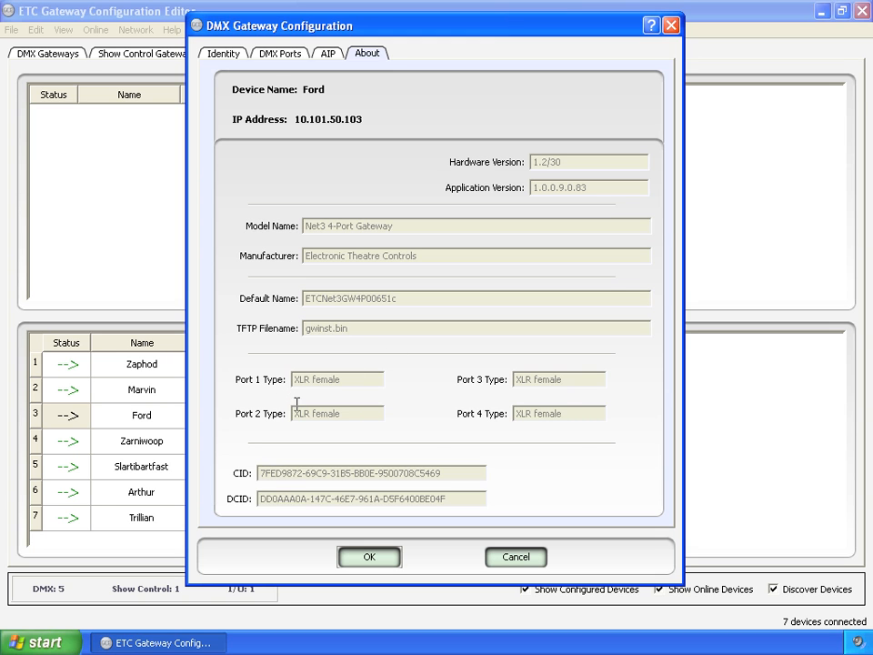
mouse_move(490, 422)
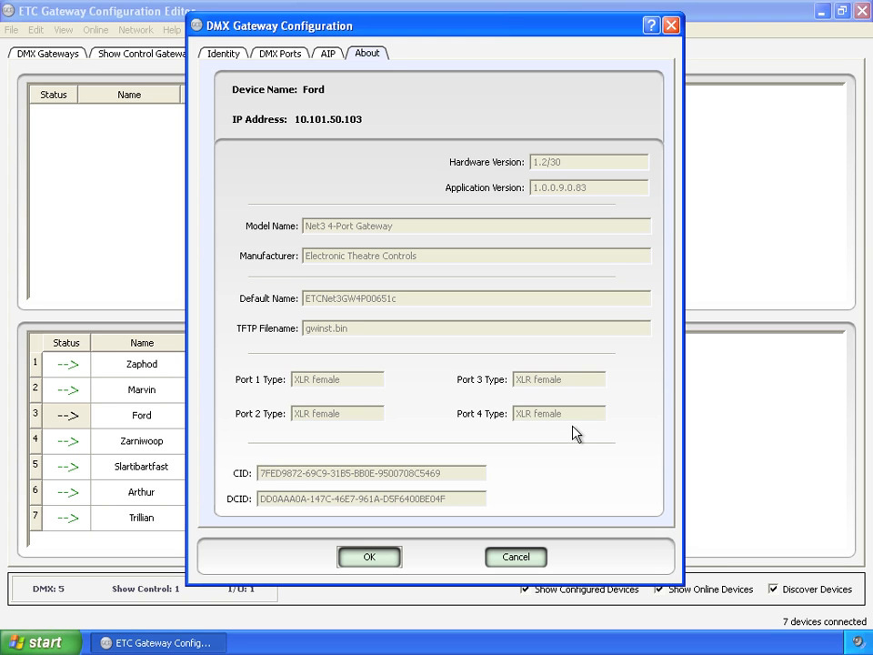
mouse_move(589, 416)
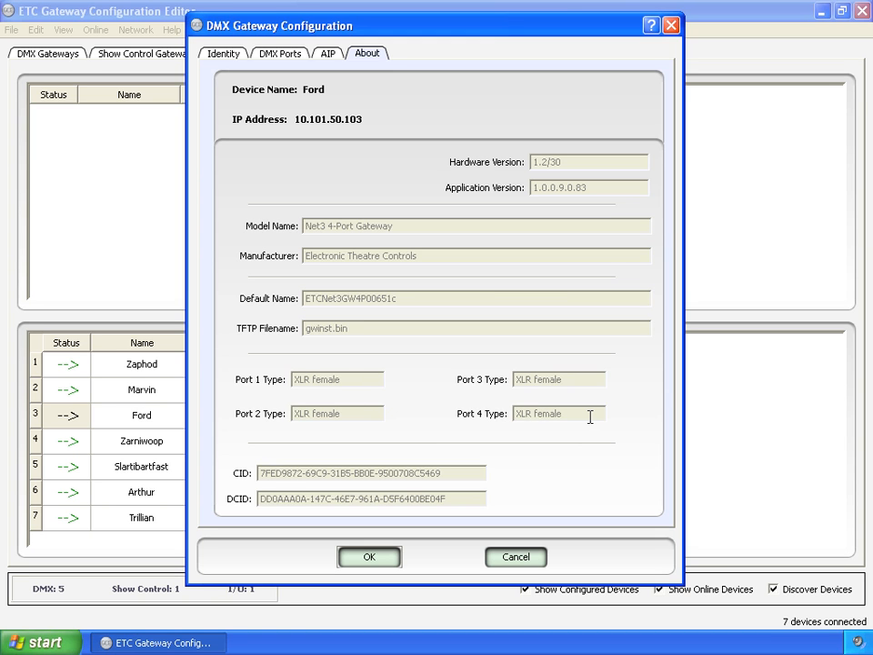
mouse_move(526, 399)
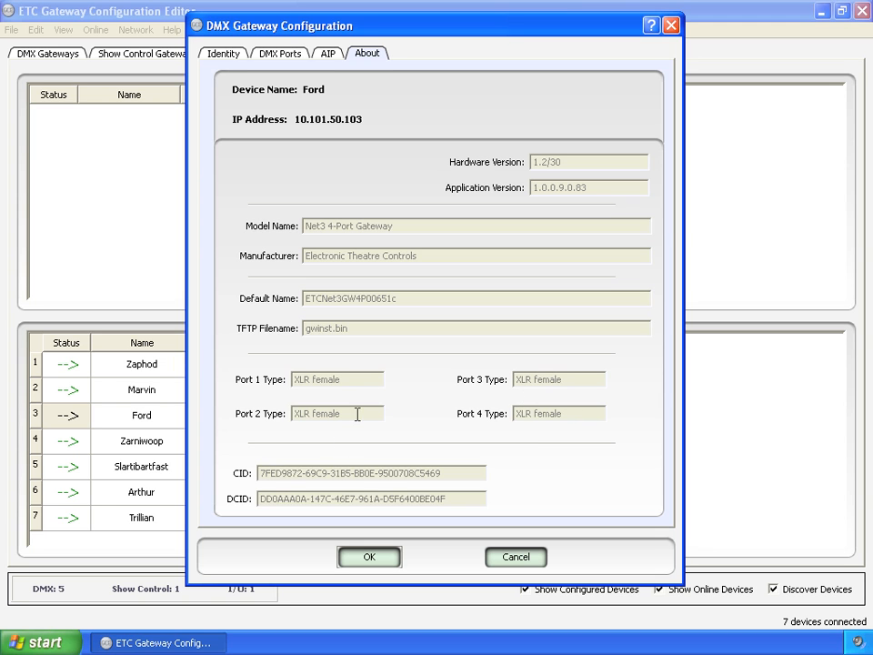
mouse_move(546, 436)
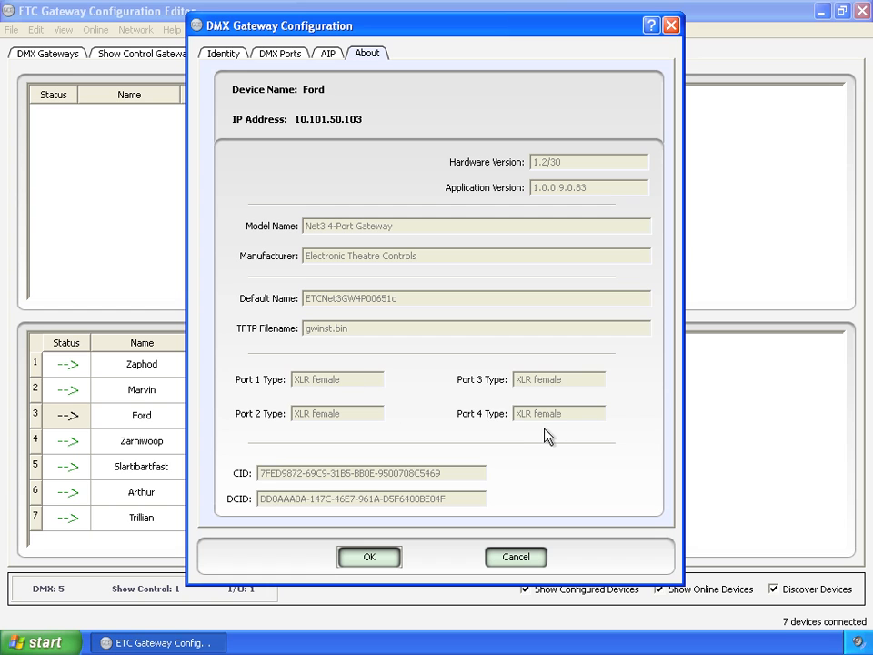
mouse_move(567, 418)
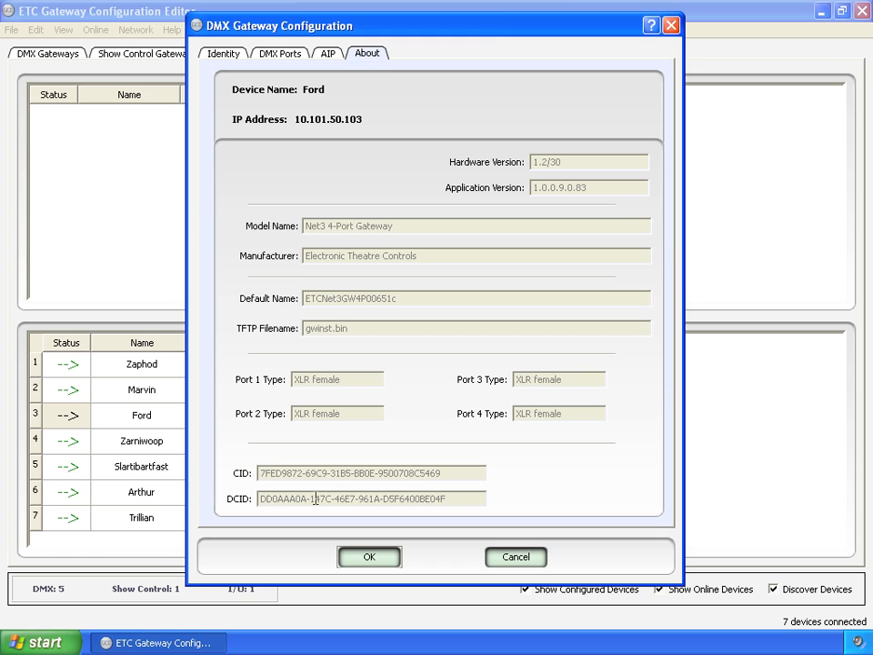
mouse_move(433, 502)
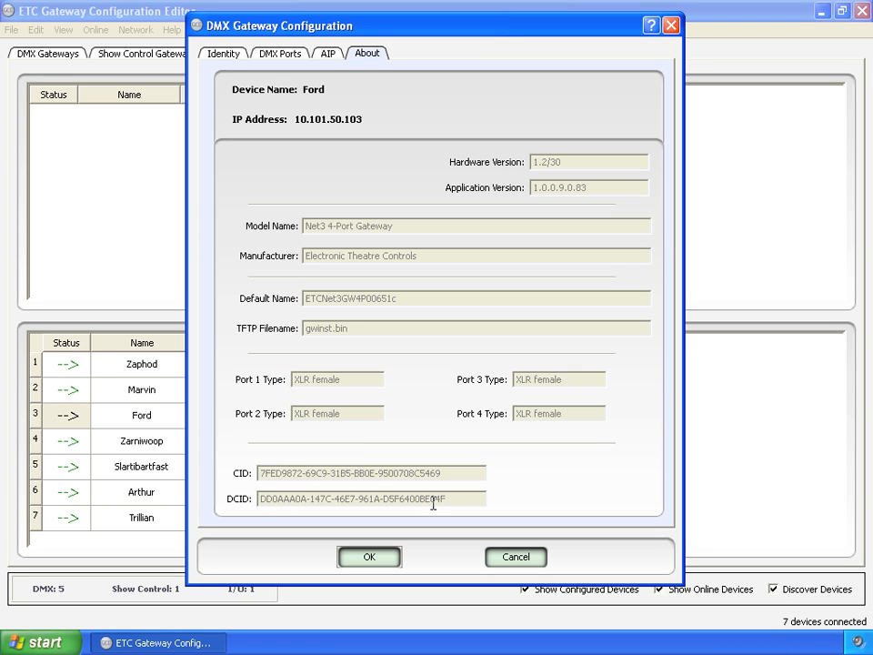